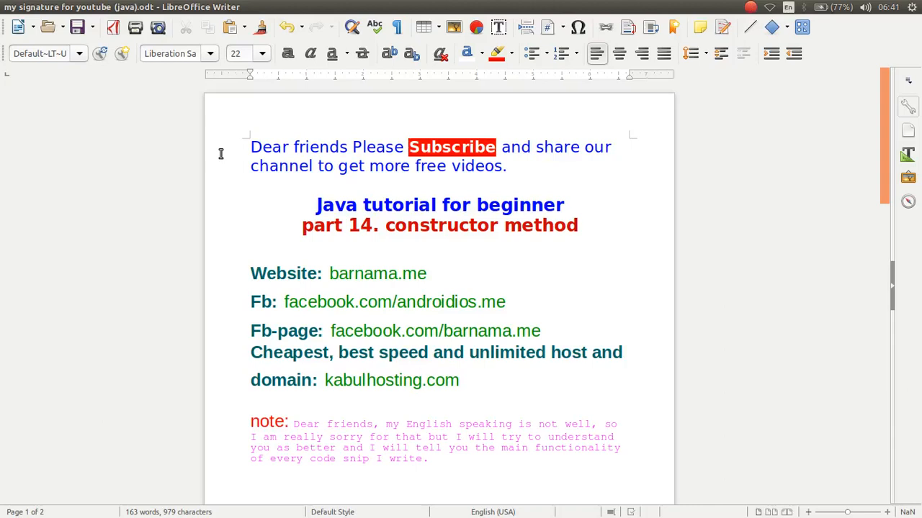
mouse_move(251, 185)
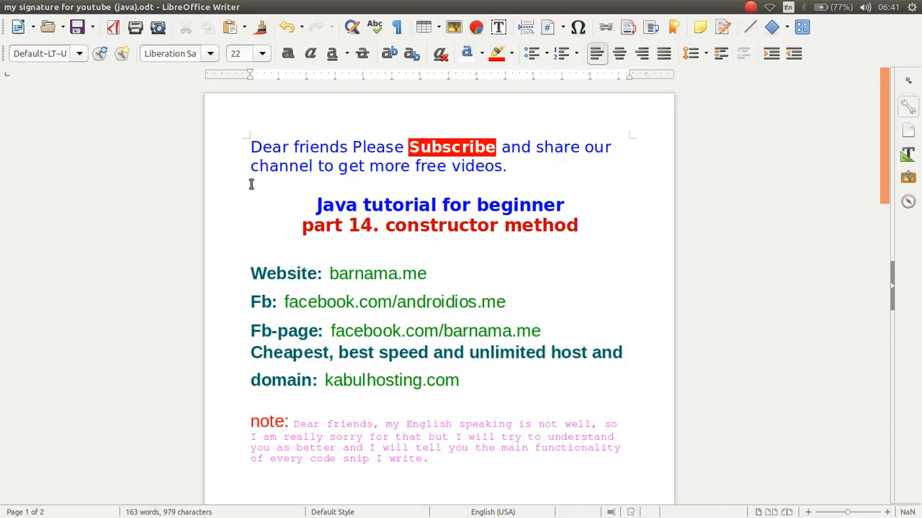
Bring the NetBeans window showing Javatutorials.java to the front
click(421, 381)
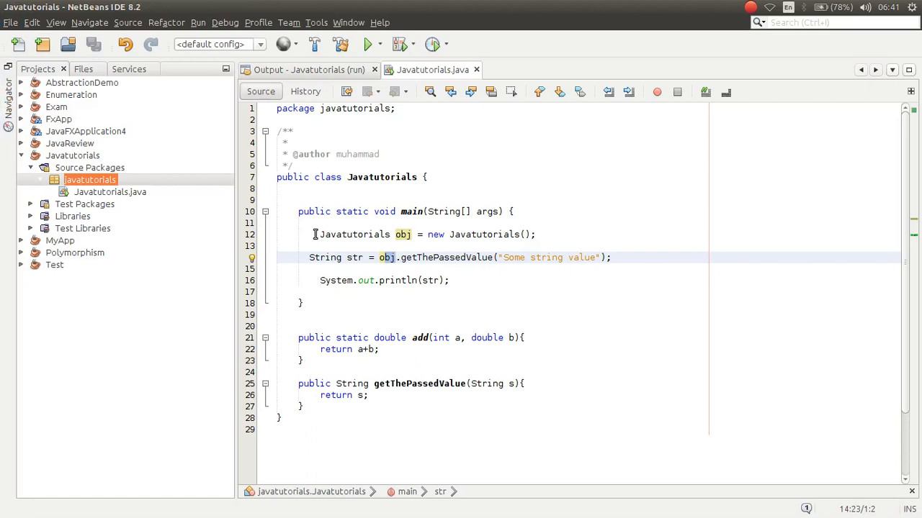
Delete main's three statements and the add and getThePassedValue methods
drag(320, 234, 452, 280)
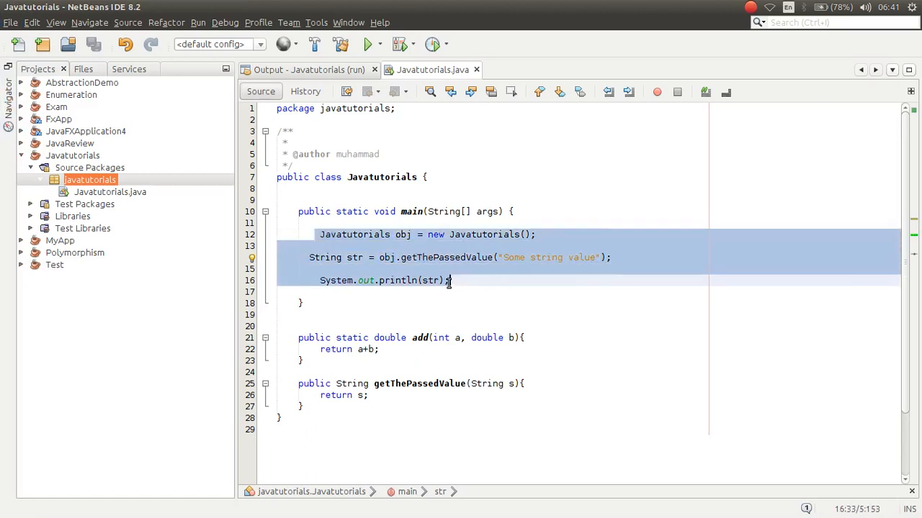
key(Delete)
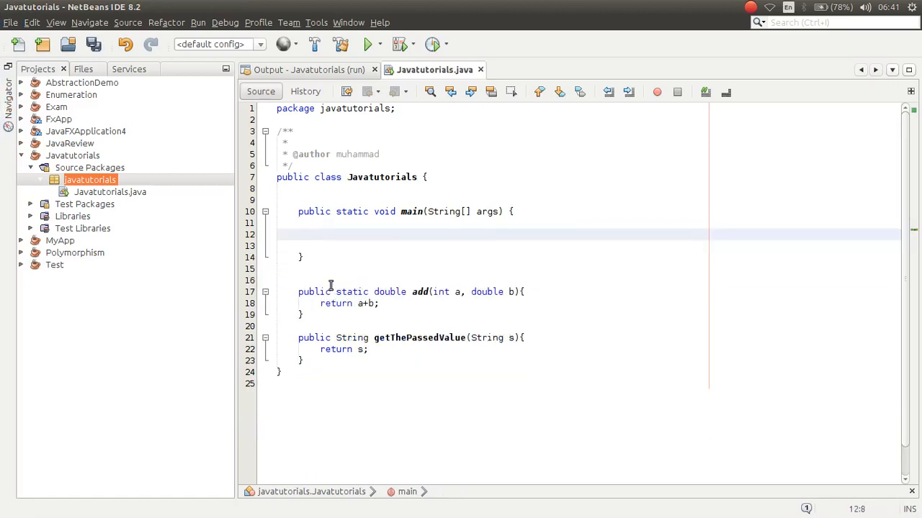
drag(298, 292, 281, 372)
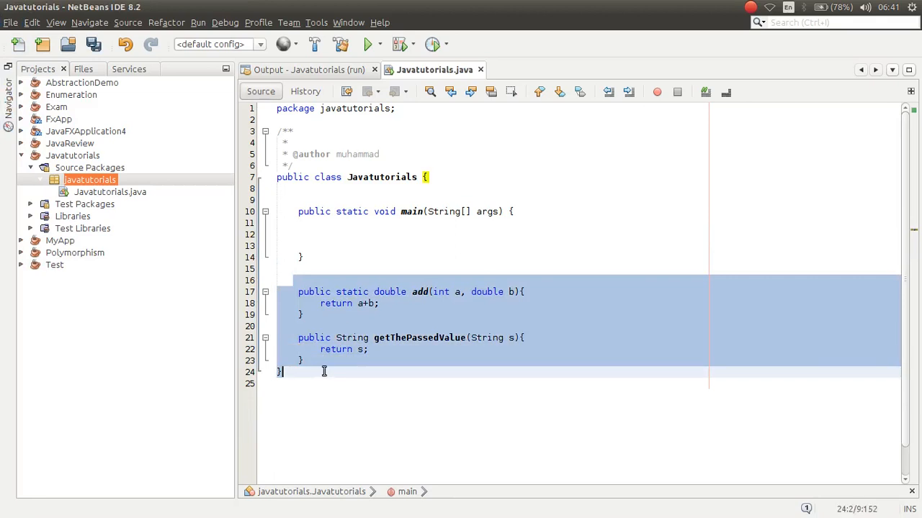
key(Delete)
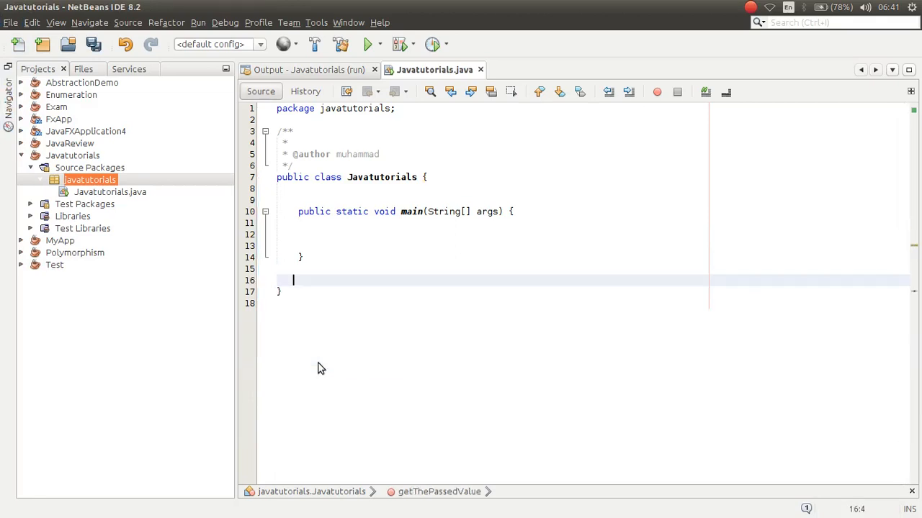
key(Backspace)
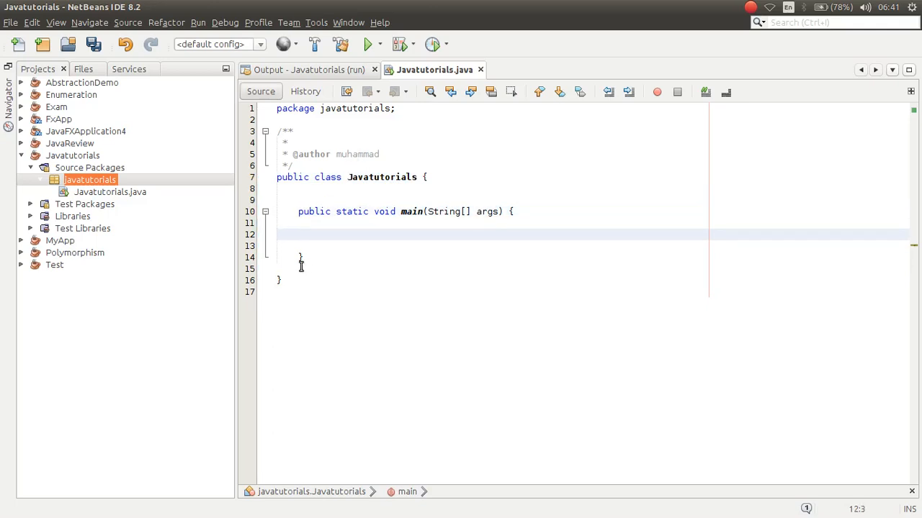
Remove the leftover blank lines in main and add a new line above it
click(282, 235)
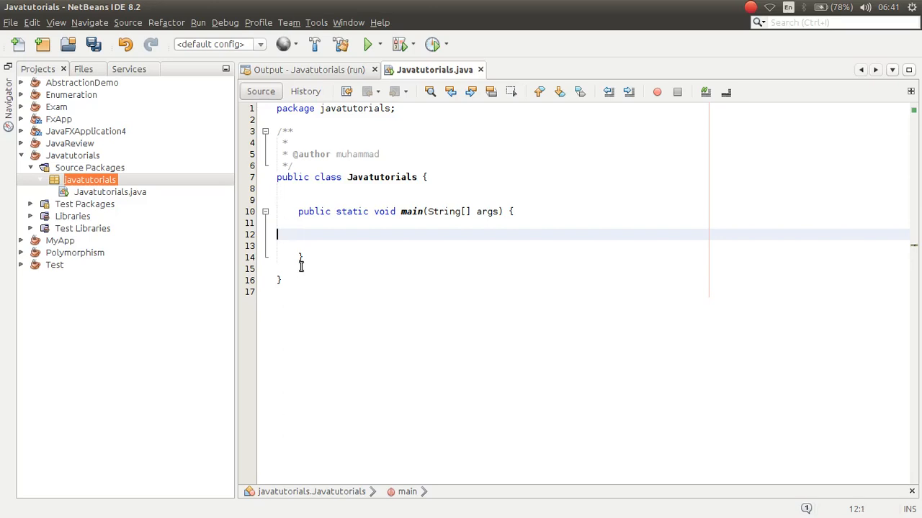
key(BackSpace)
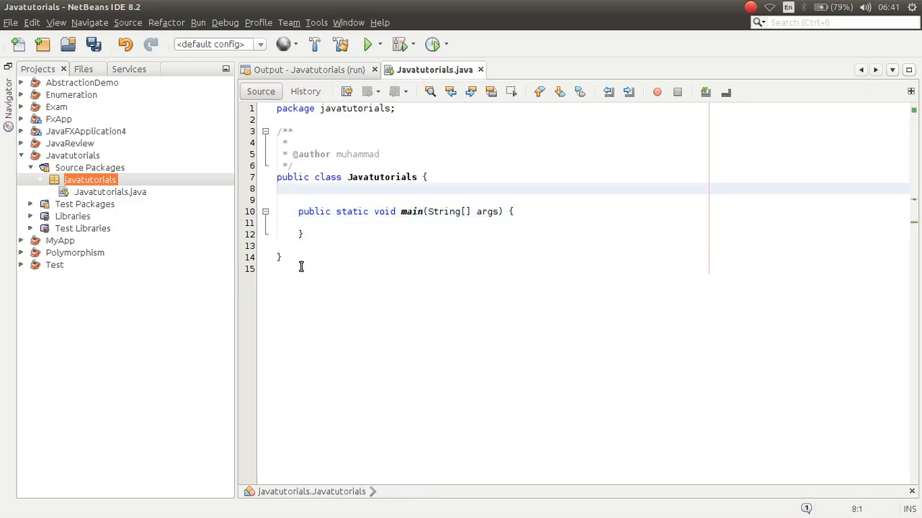
key(enter)
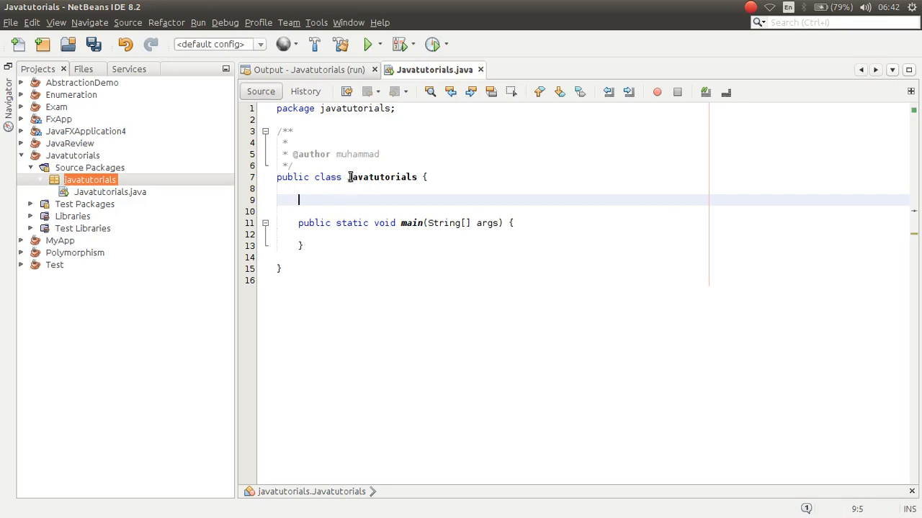
Declare Javatutorials() above main, after trying and erasing the word 'public'
double_click(381, 176)
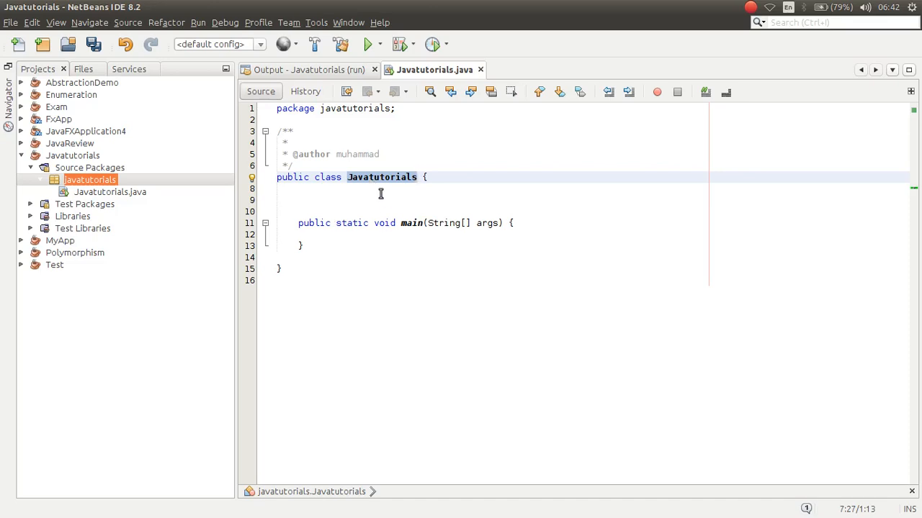
right_click(381, 176)
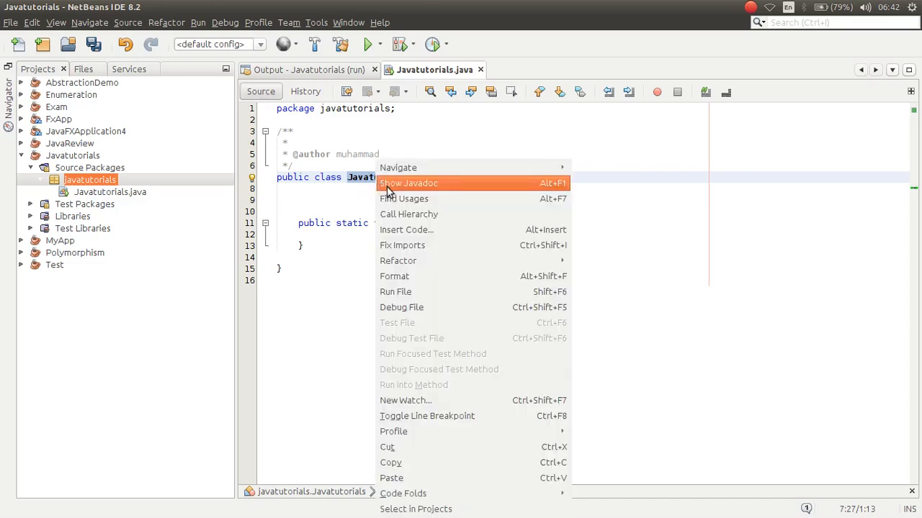
mouse_move(417, 462)
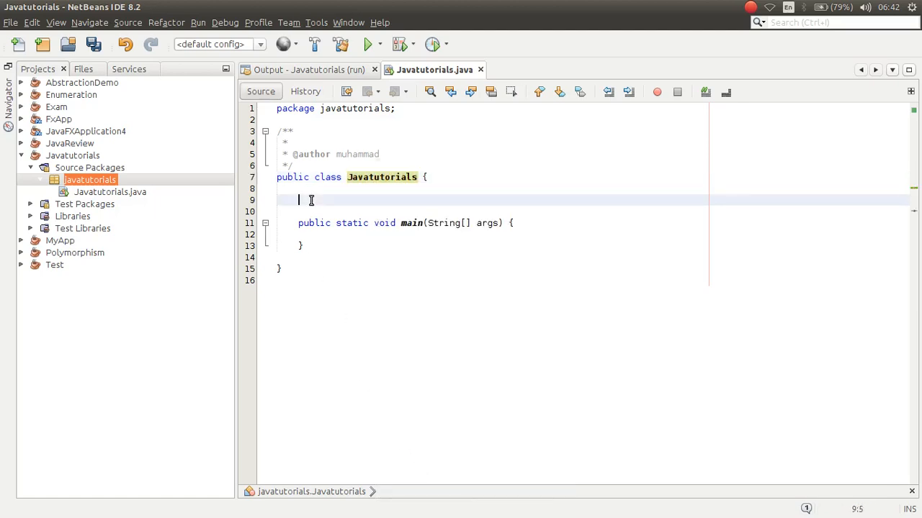
text(public)
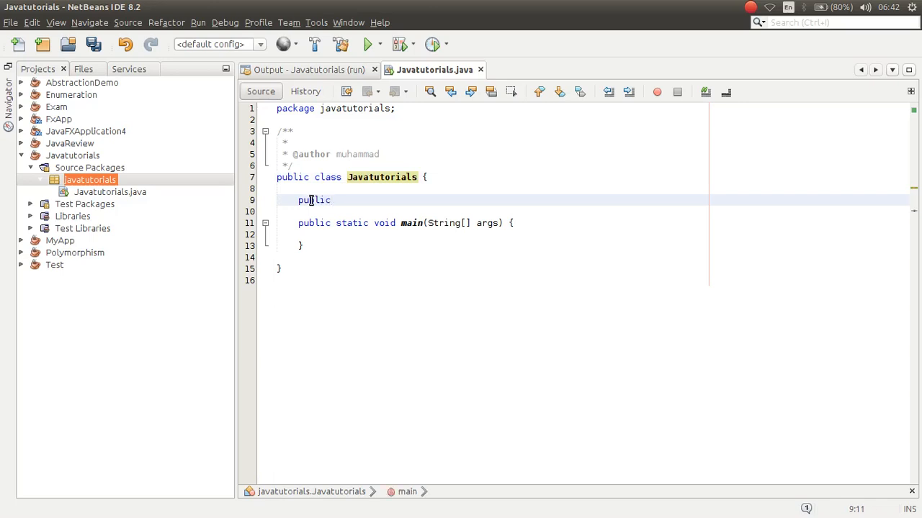
key(BackSpace)
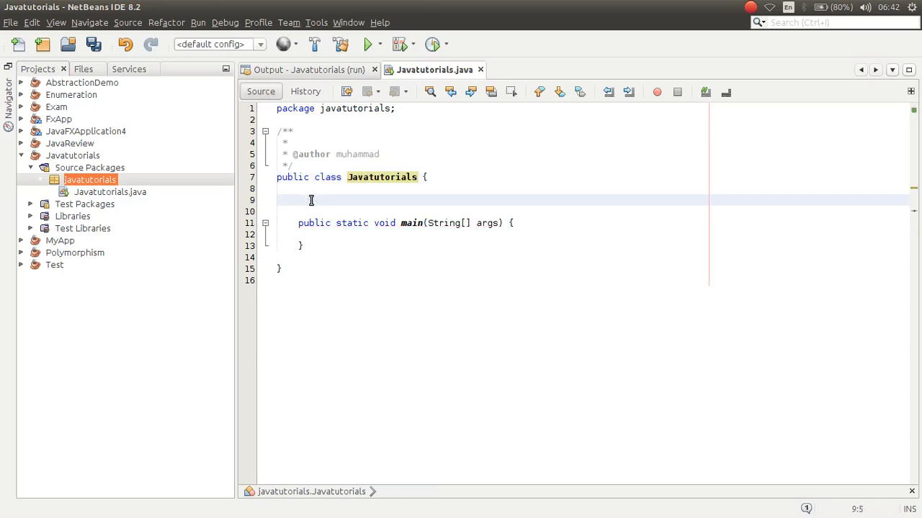
text(Javatutorials)
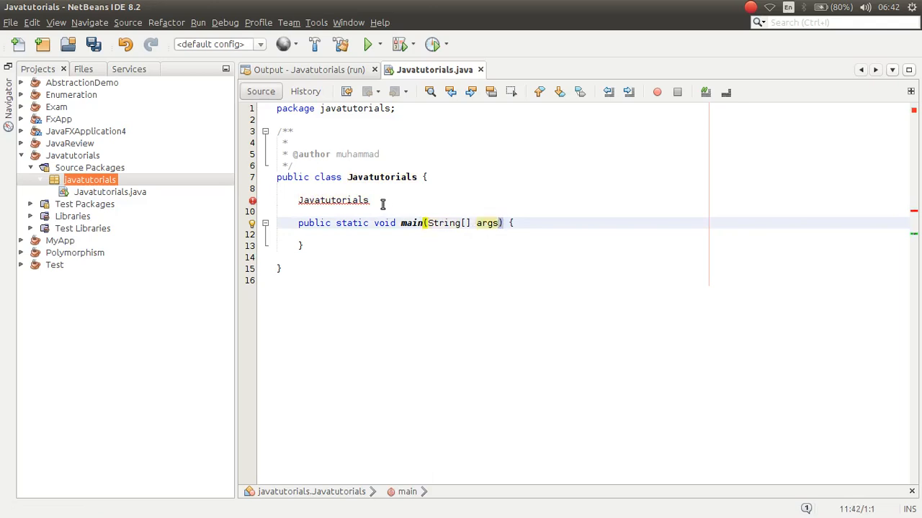
text((){)
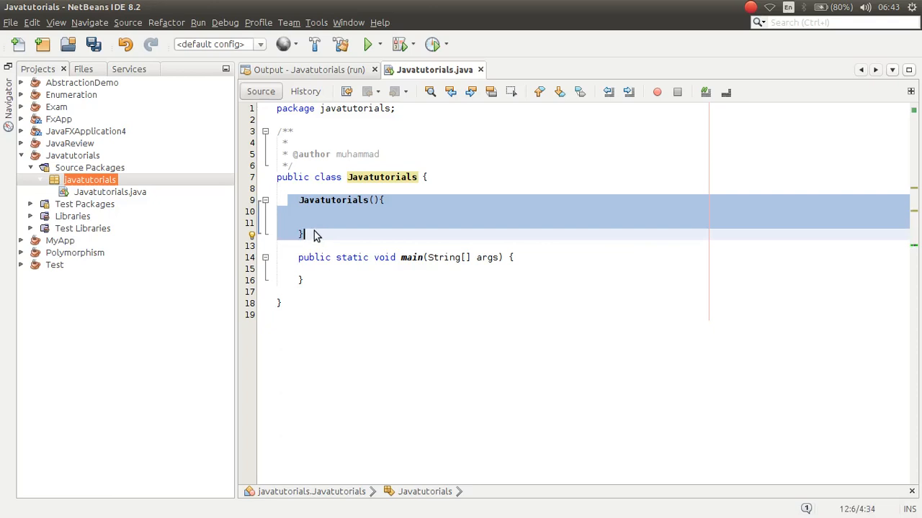
Open the constructor body with a blank line, then try and remove a 'void' return type
click(313, 211)
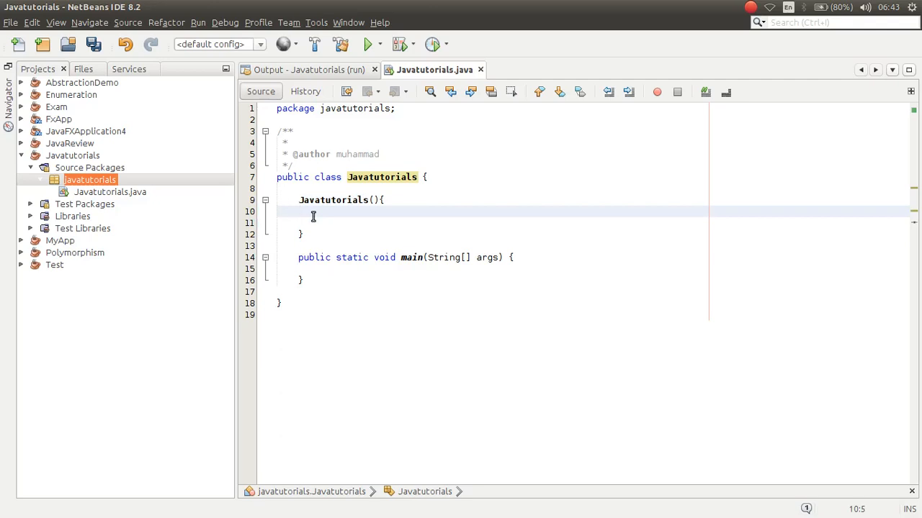
key(enter)
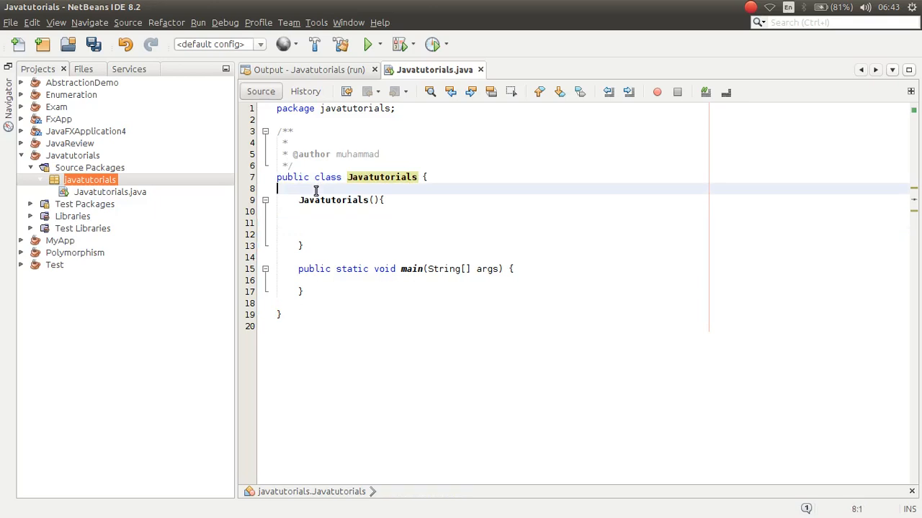
click(300, 200)
text(j)
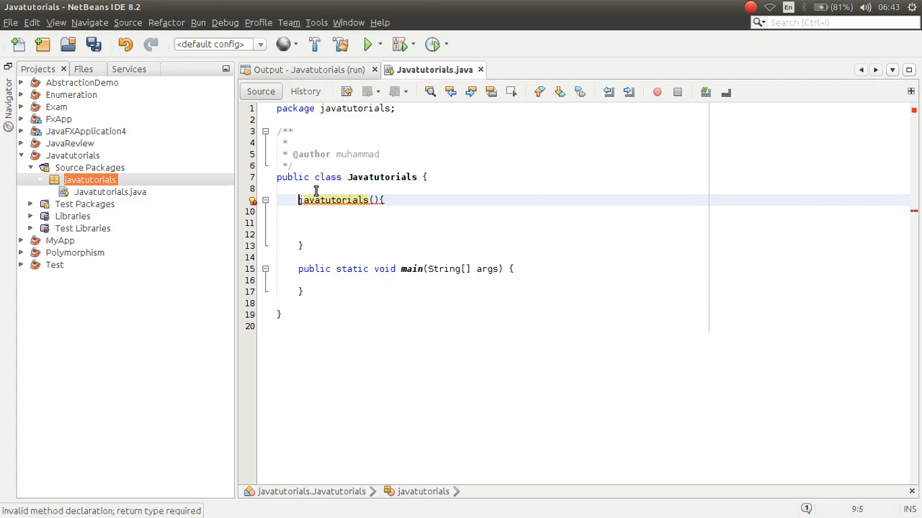
text(void)
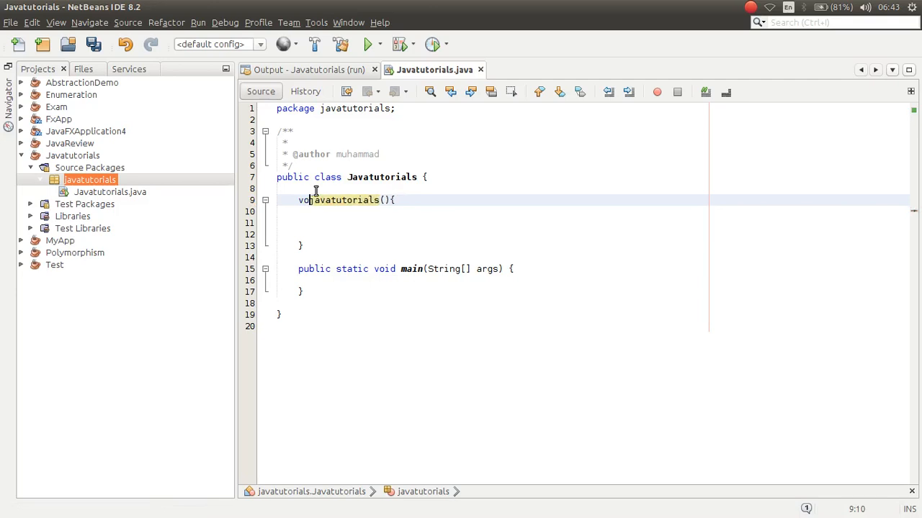
key(BackSpace)
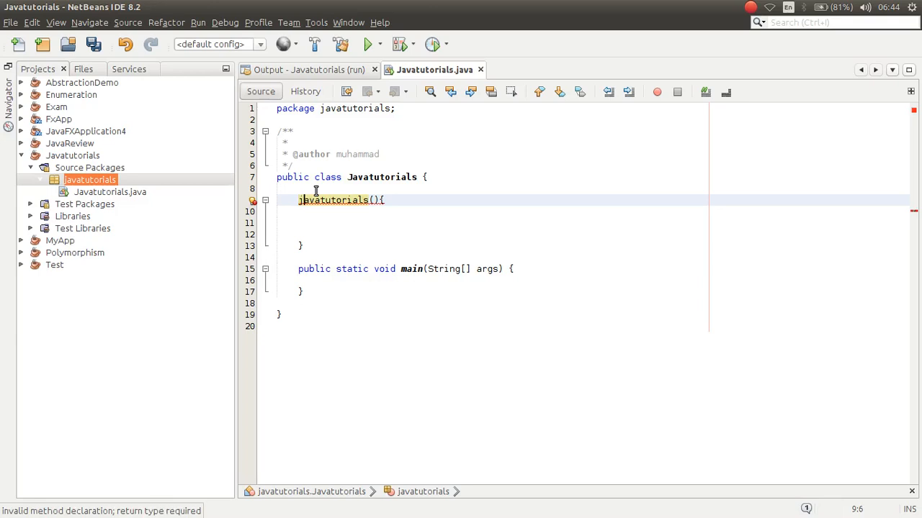
key(BackSpace)
text(J)
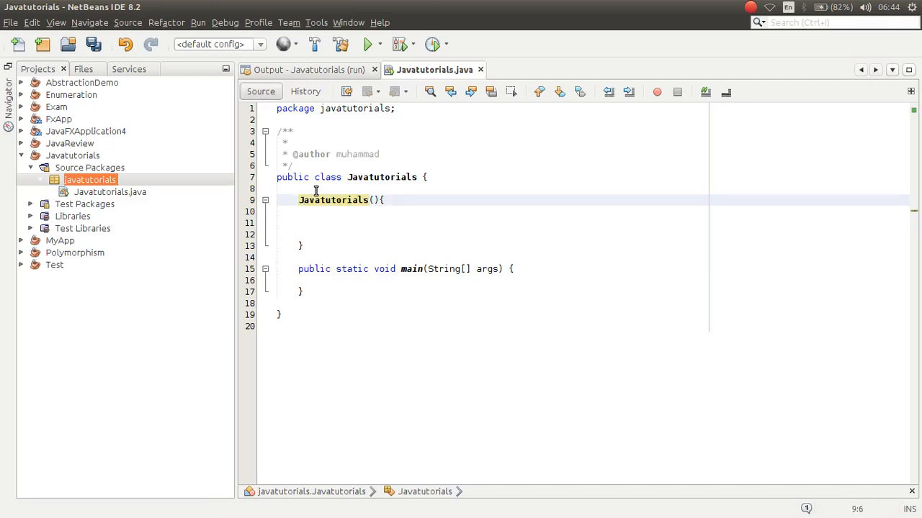
Add a String title parameter to the Javatutorials constructor
click(378, 200)
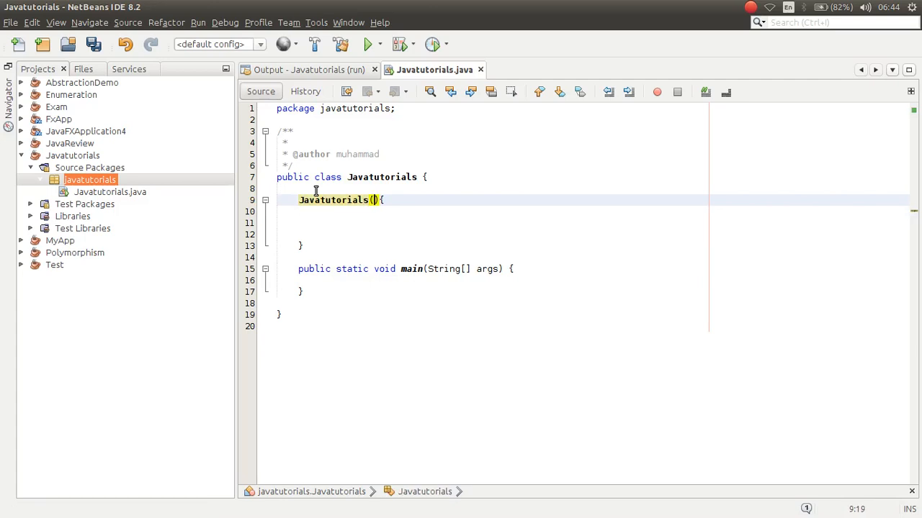
text(String)
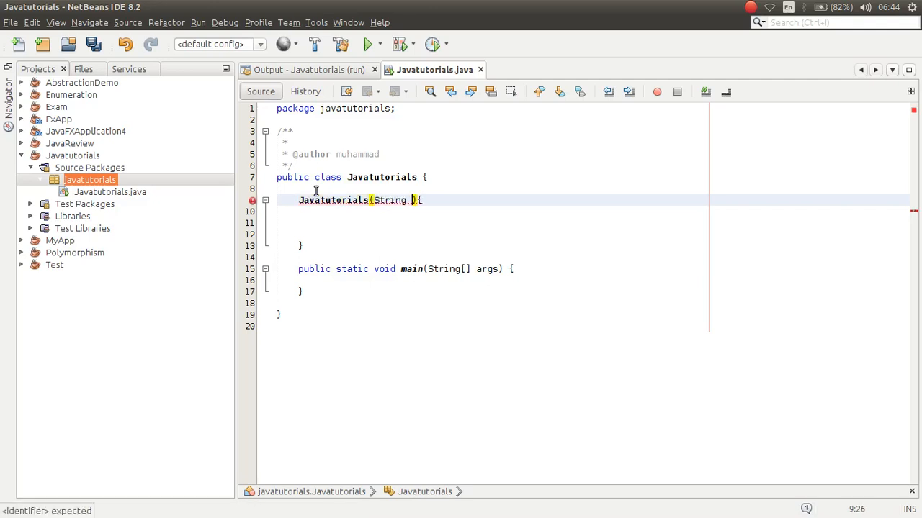
text(title)
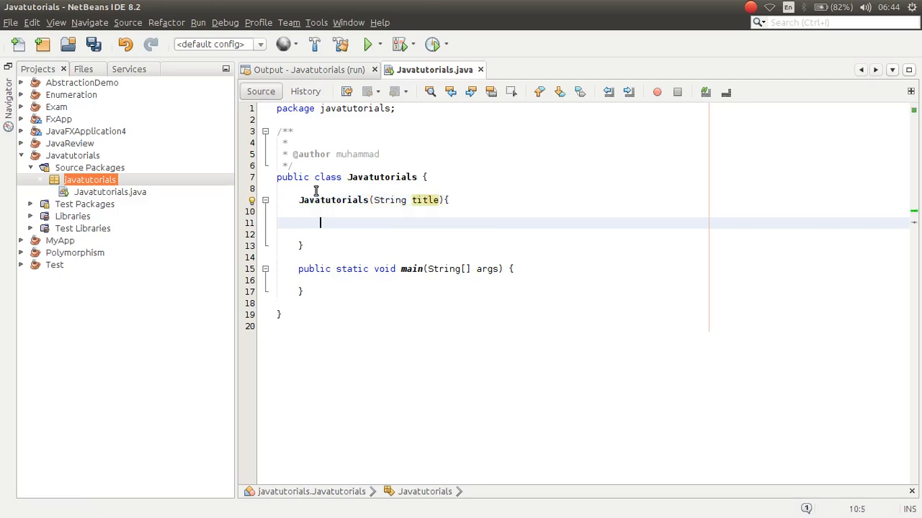
Make the constructor print "Your title is: " plus title using the sout shortcut
text(sout)
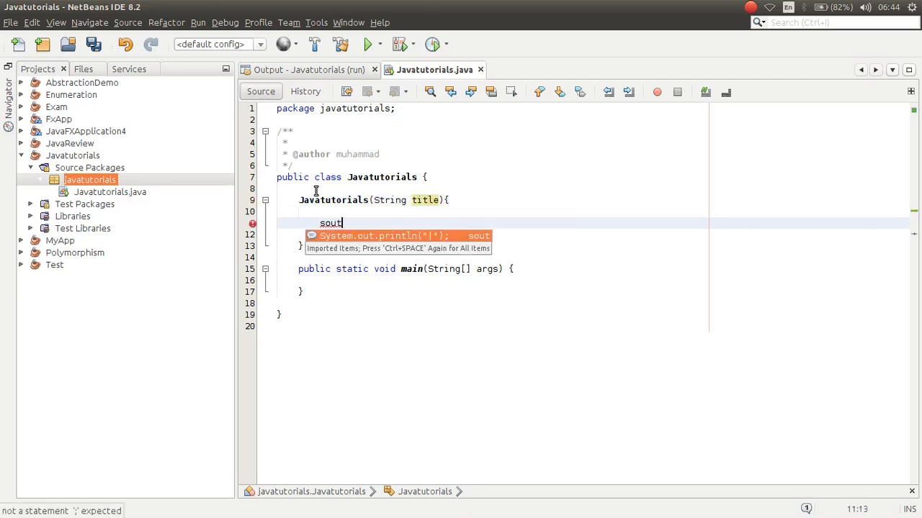
key(Tab)
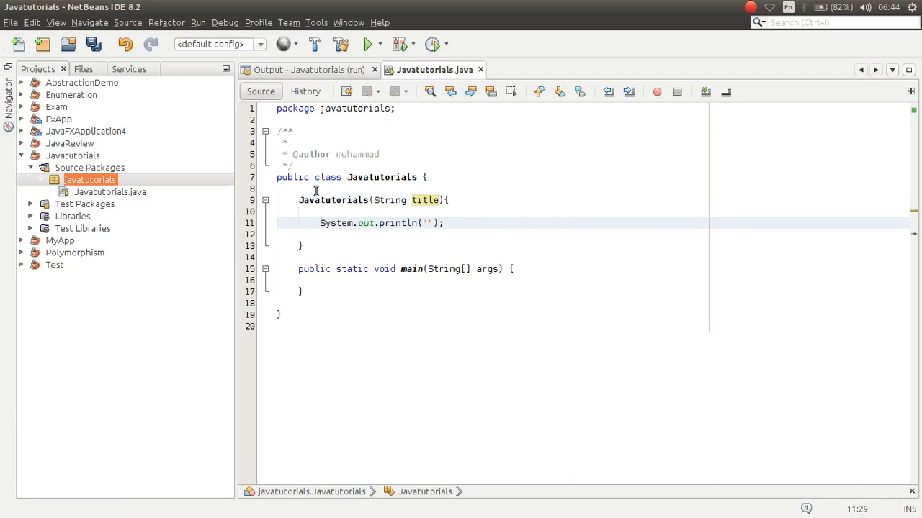
text(Your)
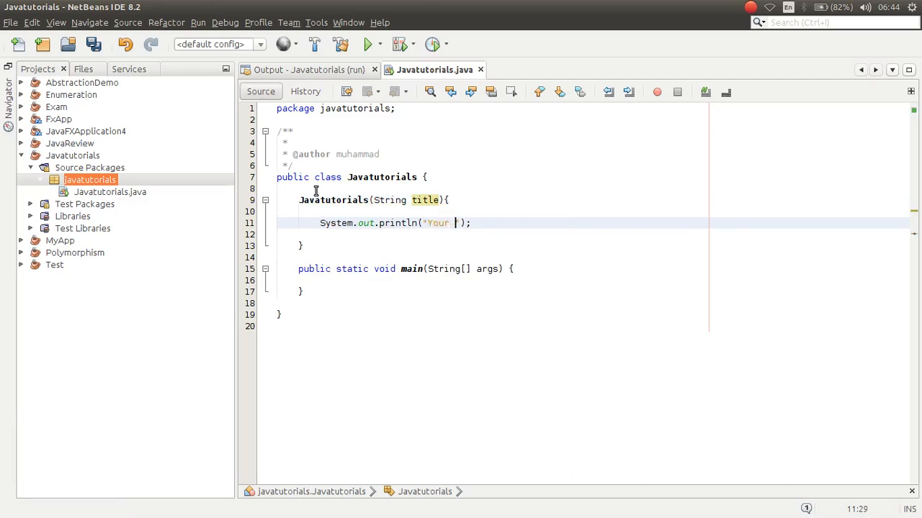
text(title is:)
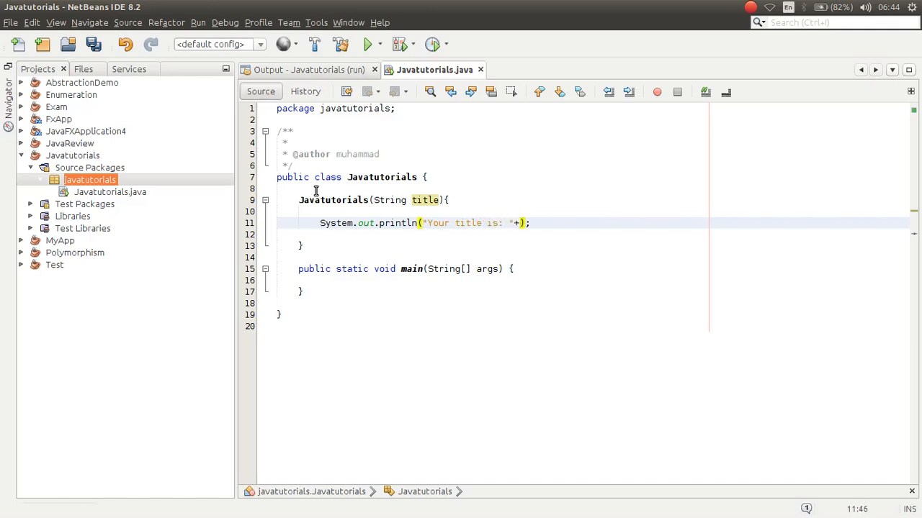
text(title)
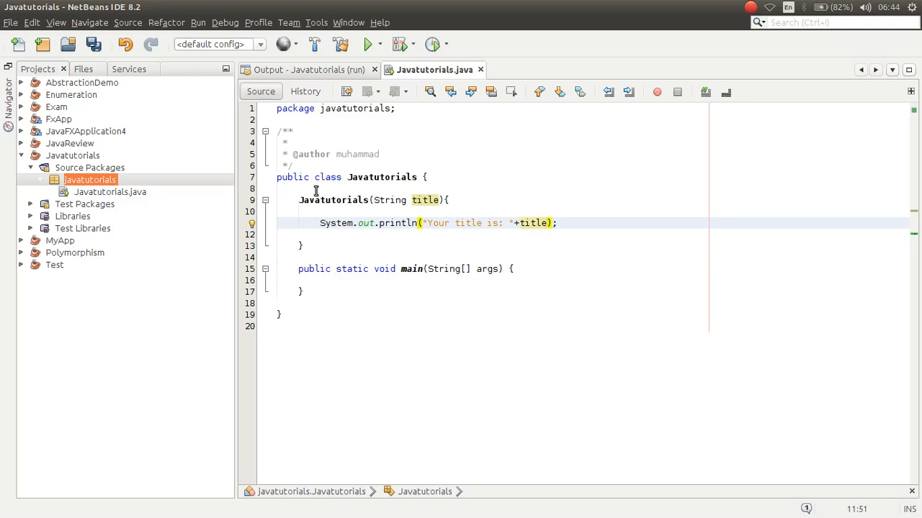
click(537, 222)
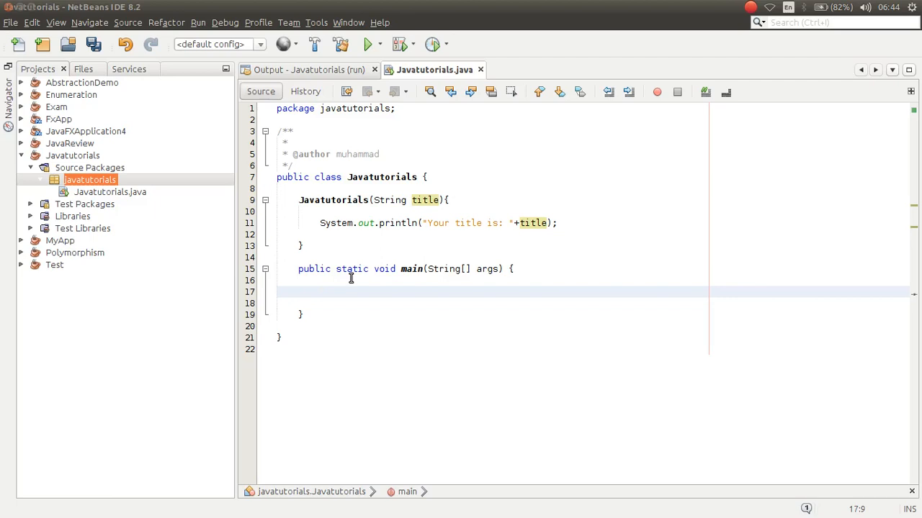
Write new Javatutorials() in main and select the String-title constructor for removal
text(new)
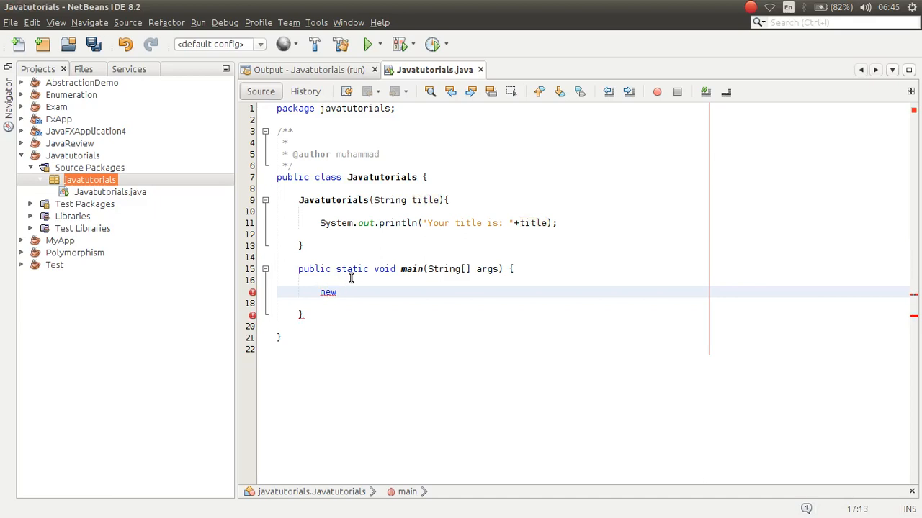
text(" ")
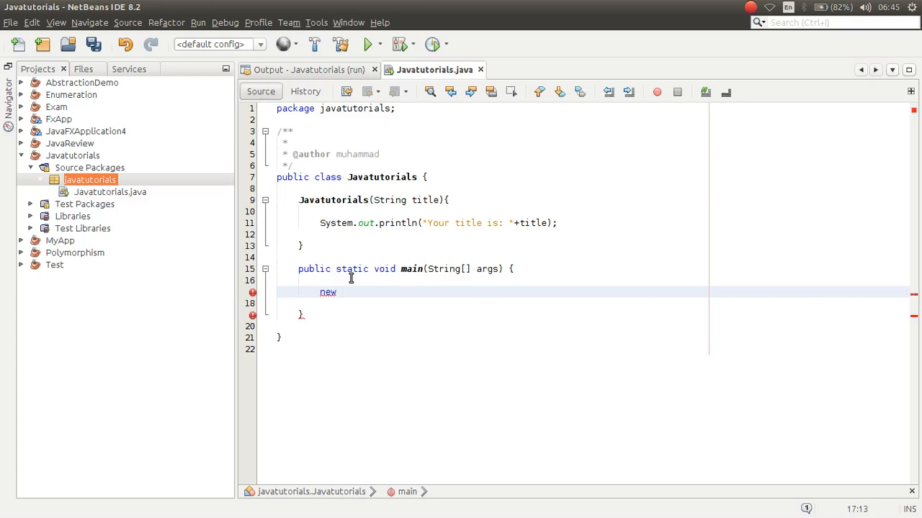
text(" ")
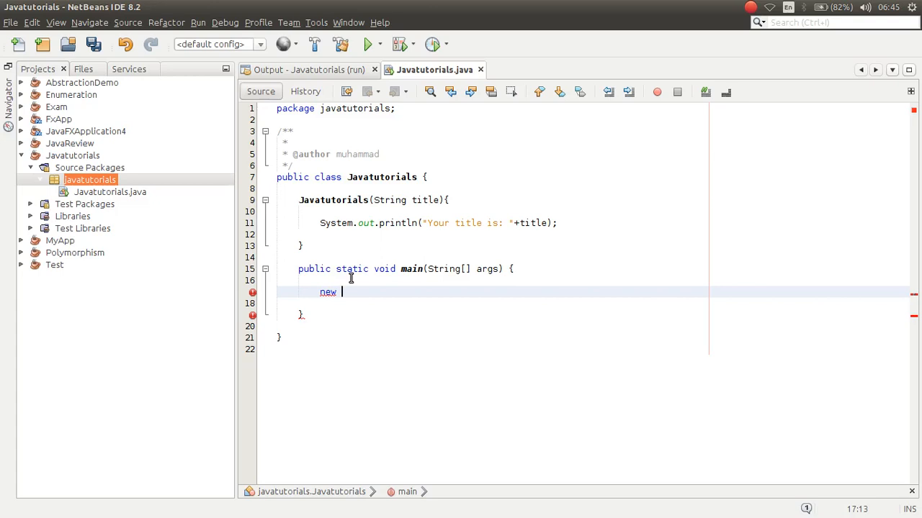
text(Javatutorials();)
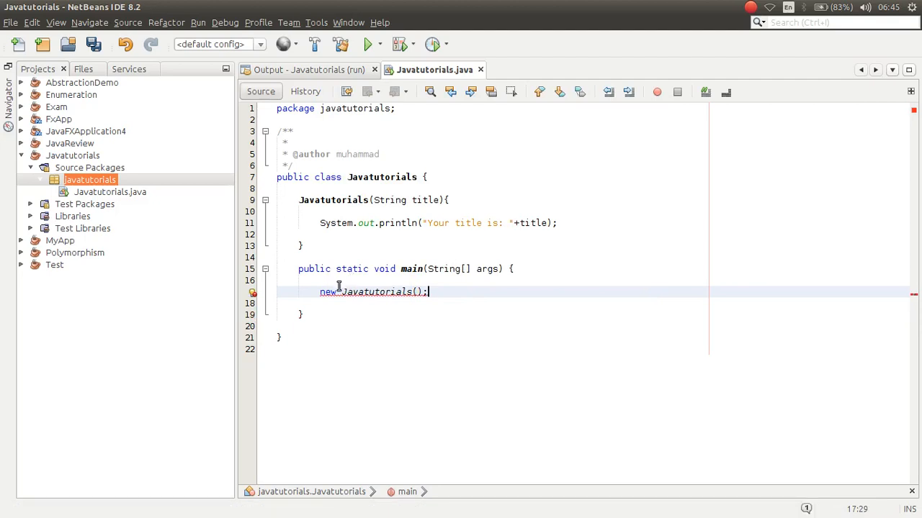
double_click(367, 292)
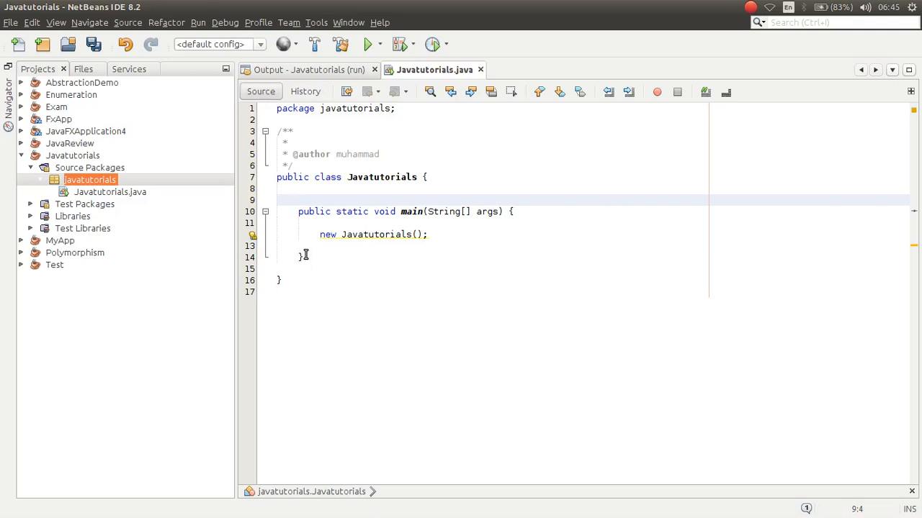
Add a public no-argument constructor printing "Some thing" and run the project
click(292, 200)
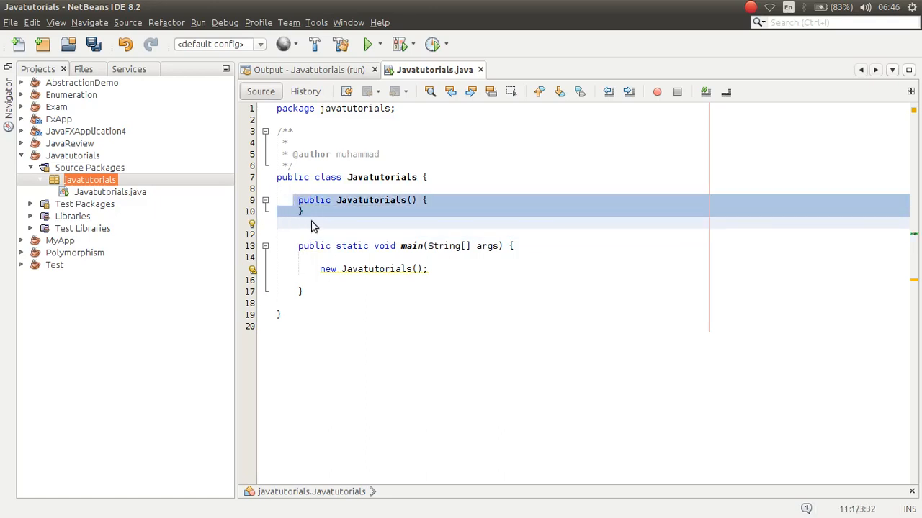
click(373, 222)
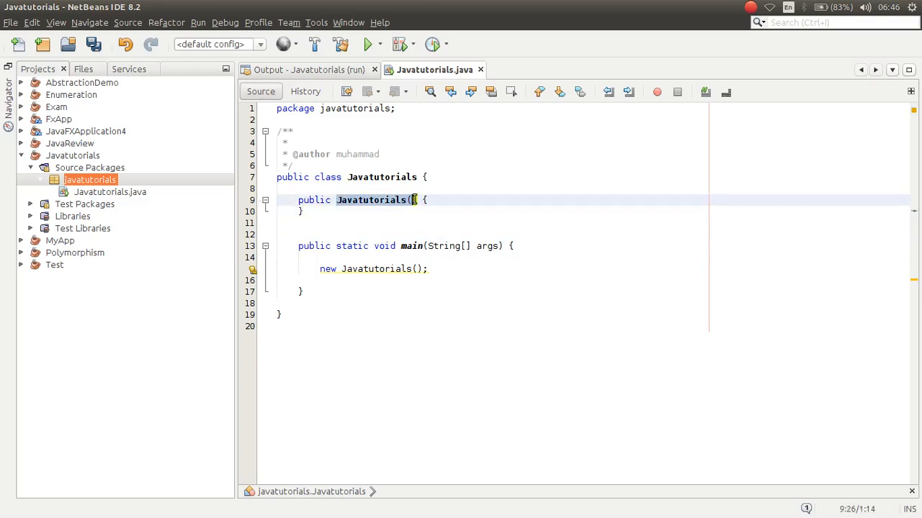
click(316, 269)
text(System.out.println("Some thing");)
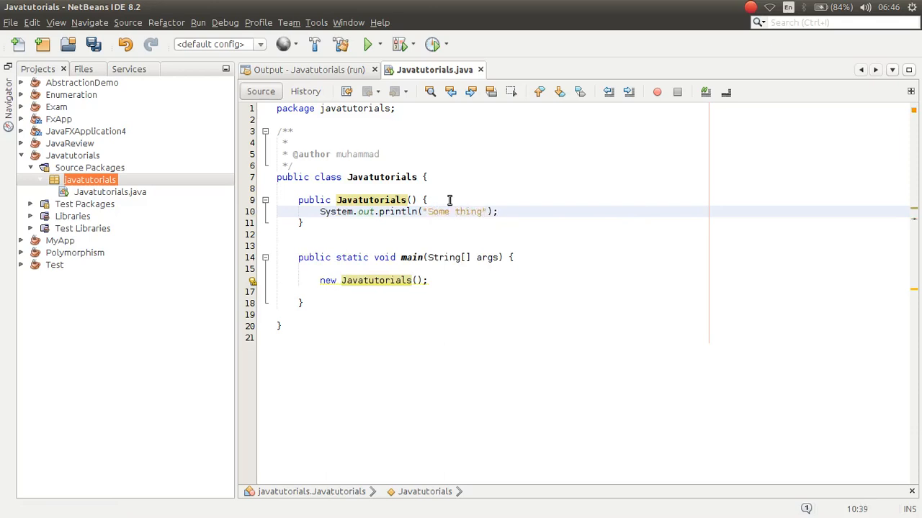
click(367, 44)
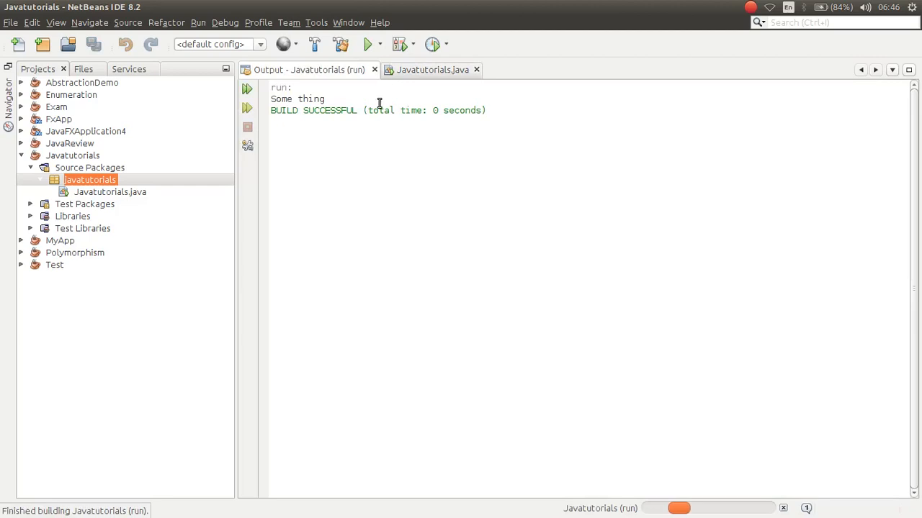
Select the printed Some thing output and return to the Javatutorials.java source
double_click(311, 98)
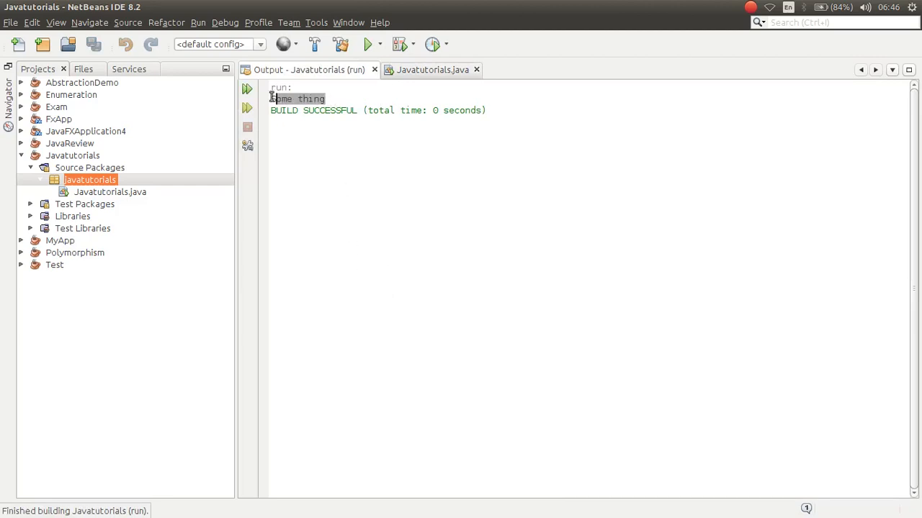
click(431, 70)
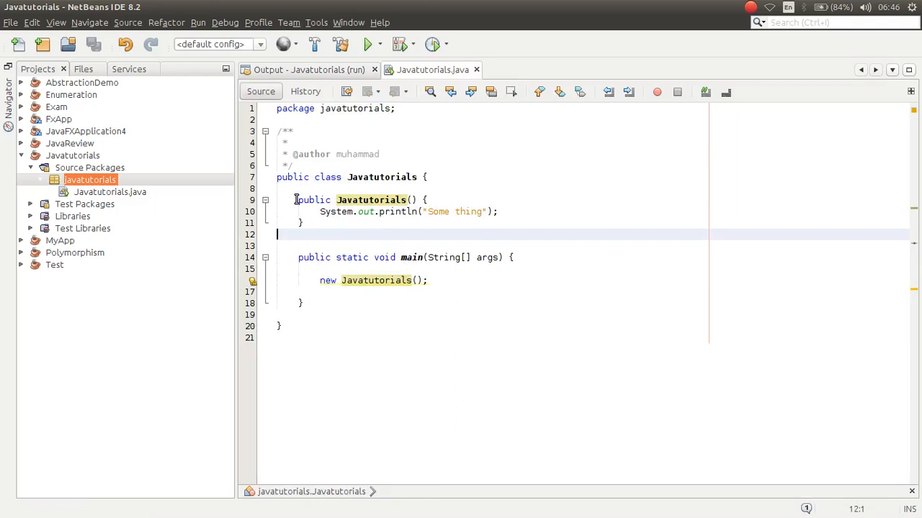
Restore the String title constructor and remove the extra blank line below it
drag(294, 199, 306, 224)
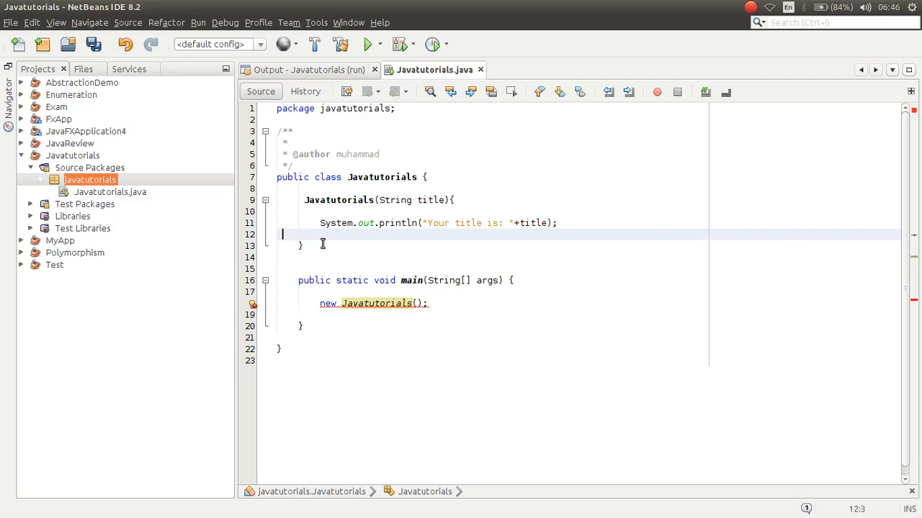
key(Backspace)
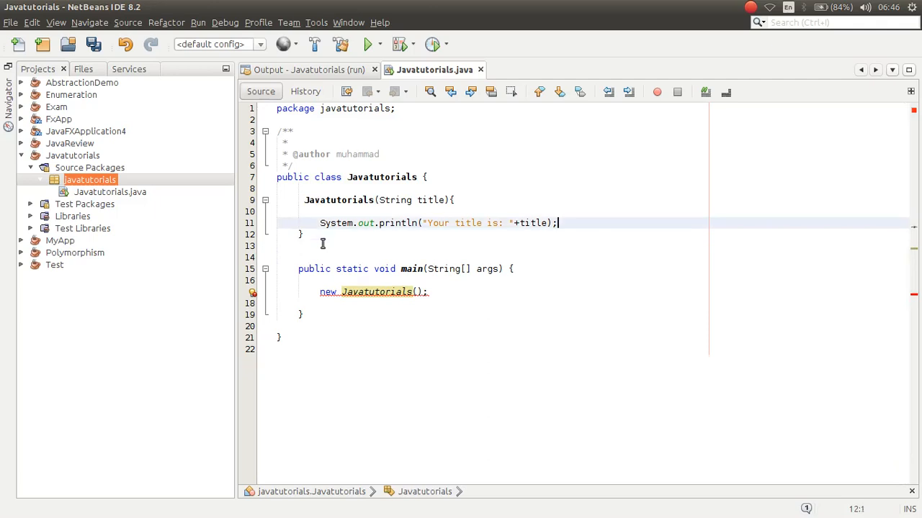